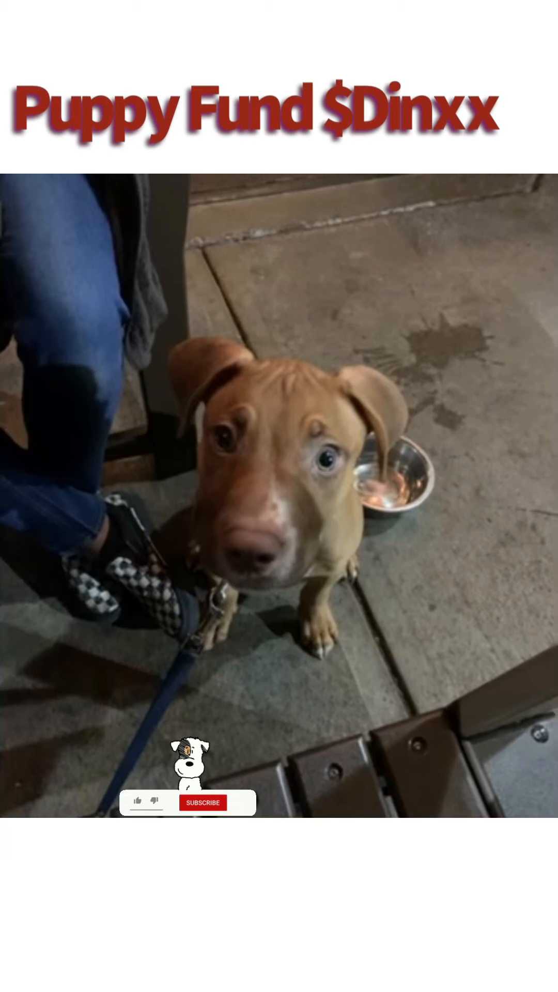
pyautogui.click(204, 802)
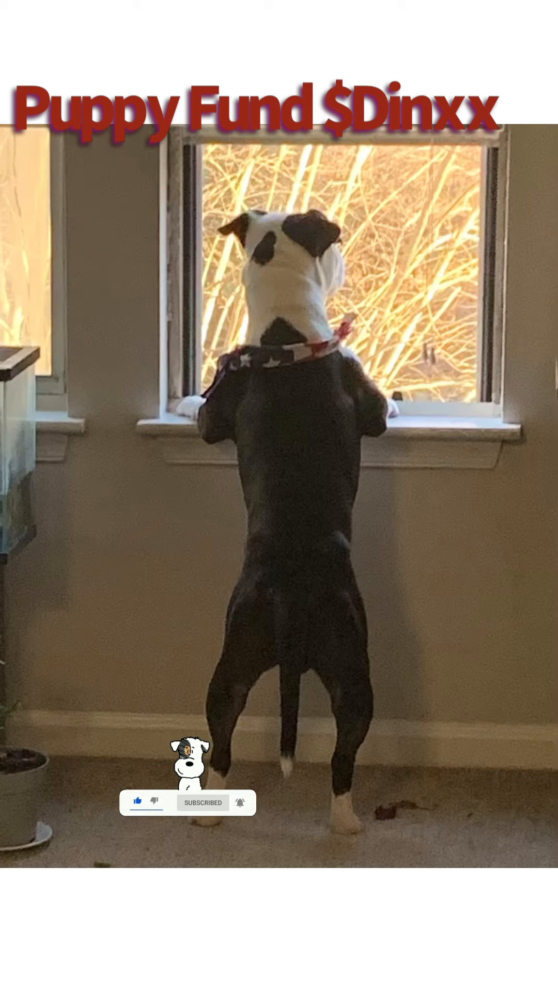
pyautogui.click(212, 802)
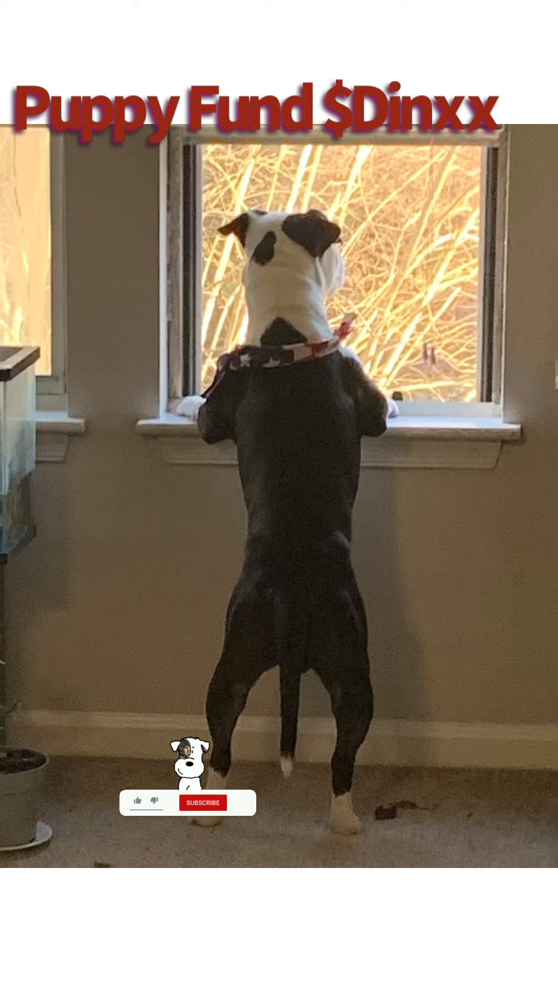
pyautogui.click(203, 802)
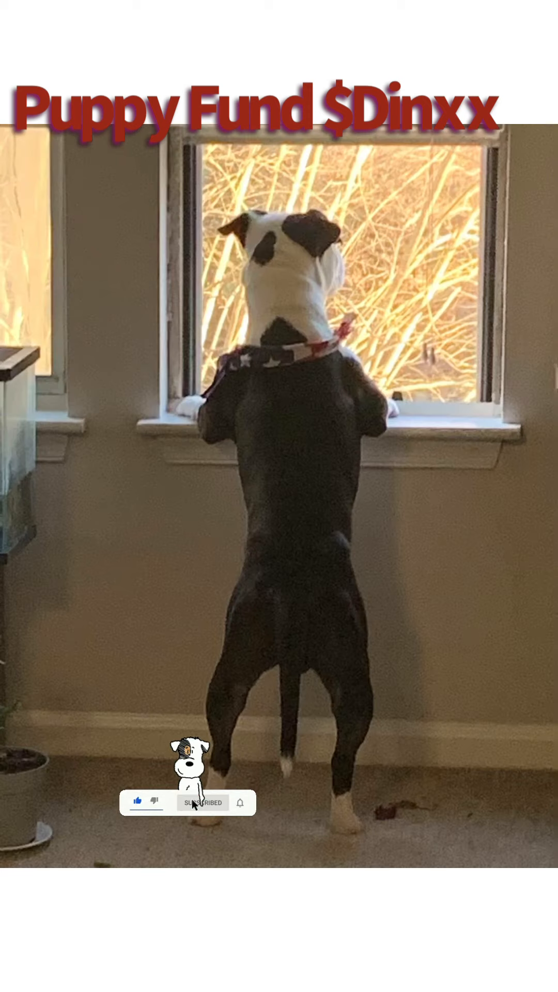